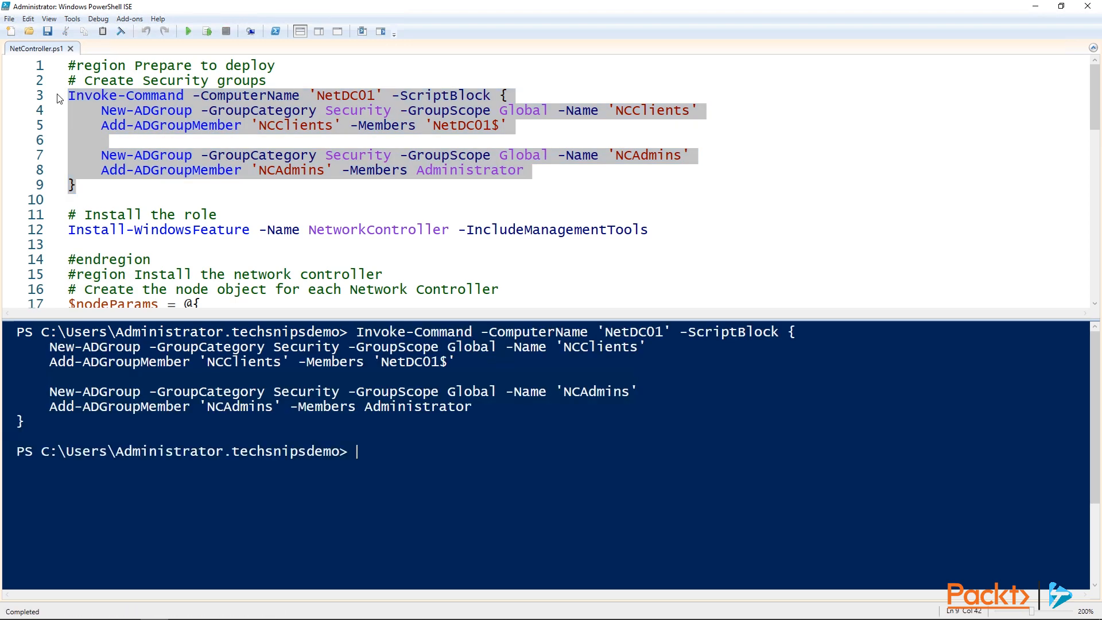
Check $env:COMPUTERNAME returns NET01, then run Install-WindowsFeature for NetworkController.
text($env:COMPUTERNAME)
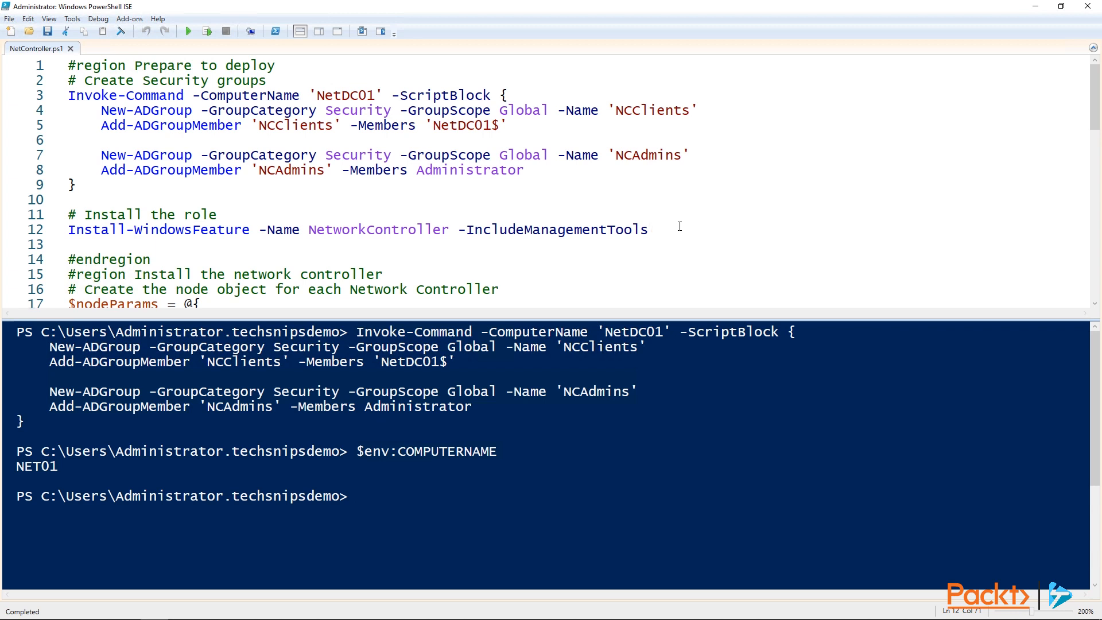
click(206, 31)
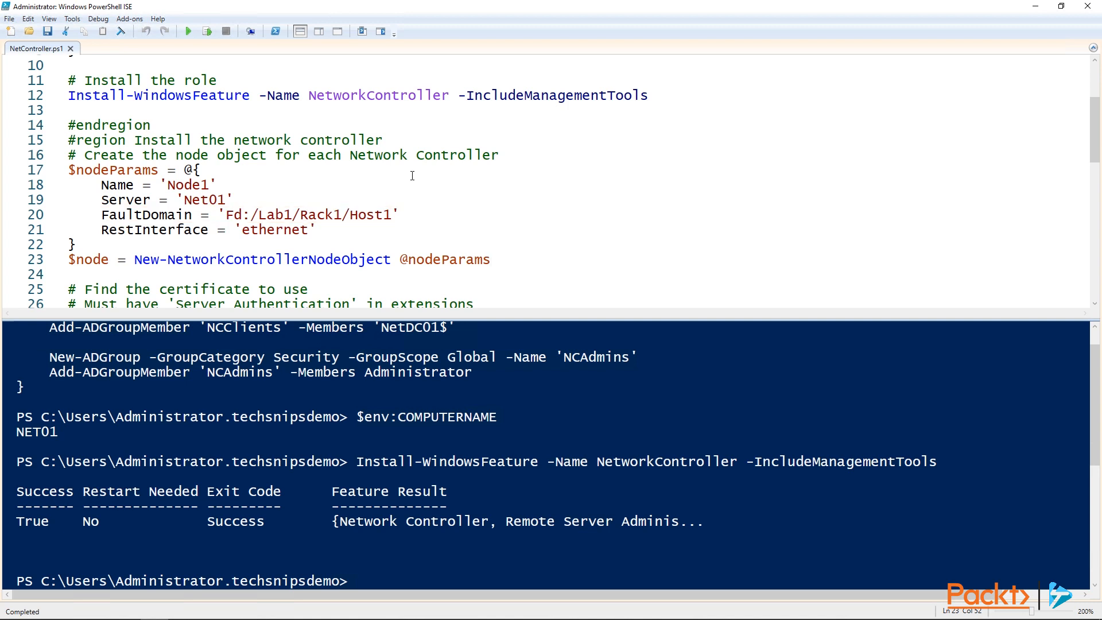
Run the $nodeParams and New-NetworkControllerNodeObject lines to create node Node1 for Net01.
click(492, 260)
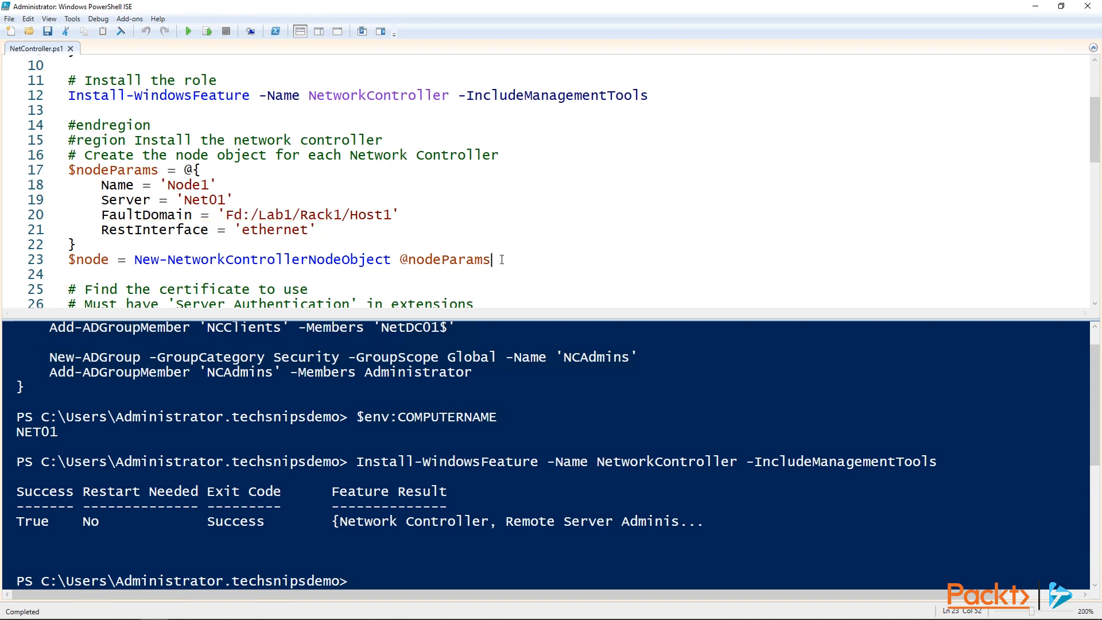
click(207, 31)
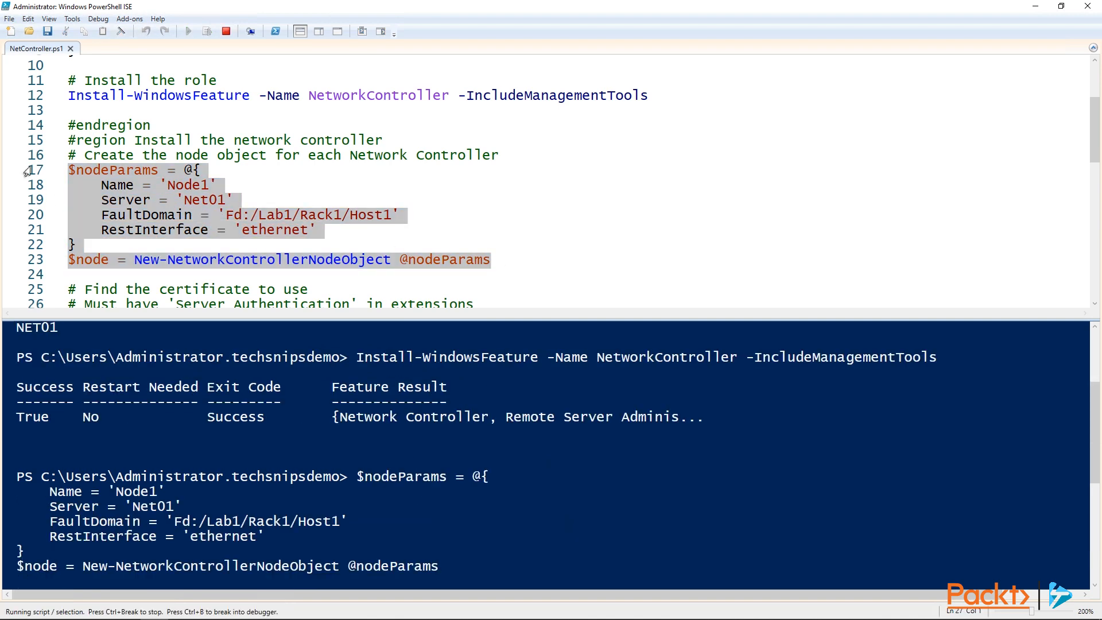
click(188, 31)
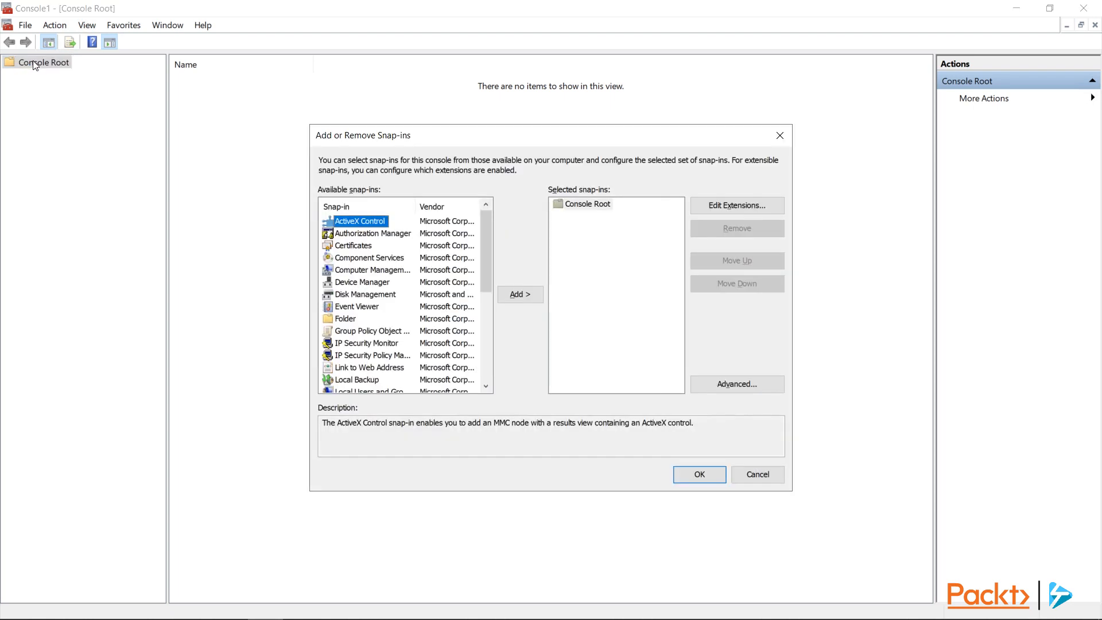
Add the Certificates snap-in for the computer account and expand its Personal store's tasks.
click(354, 245)
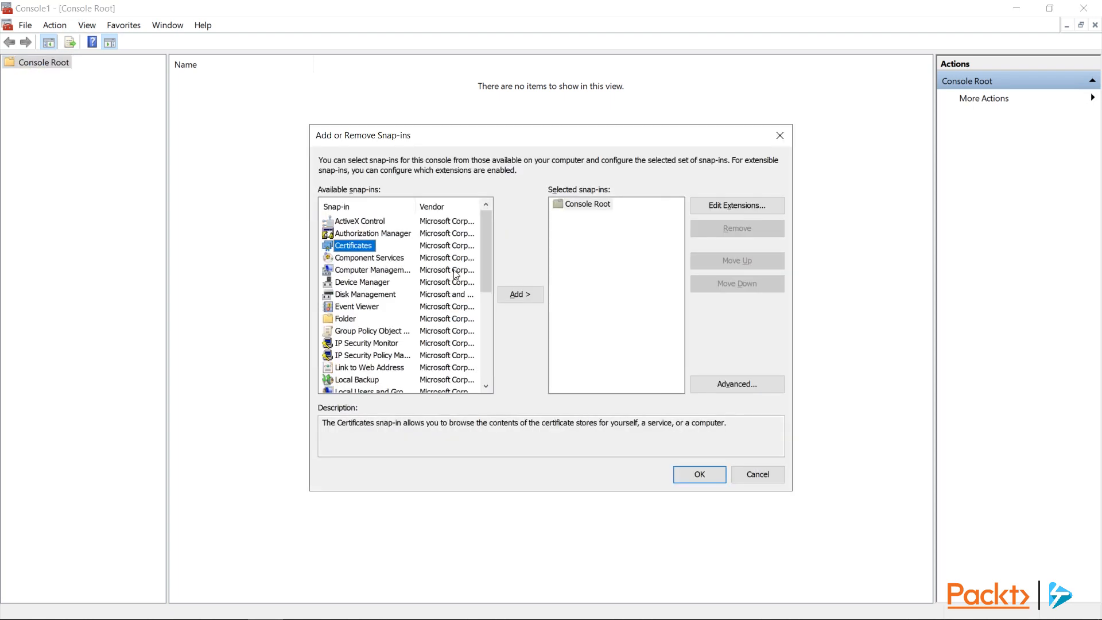
click(519, 294)
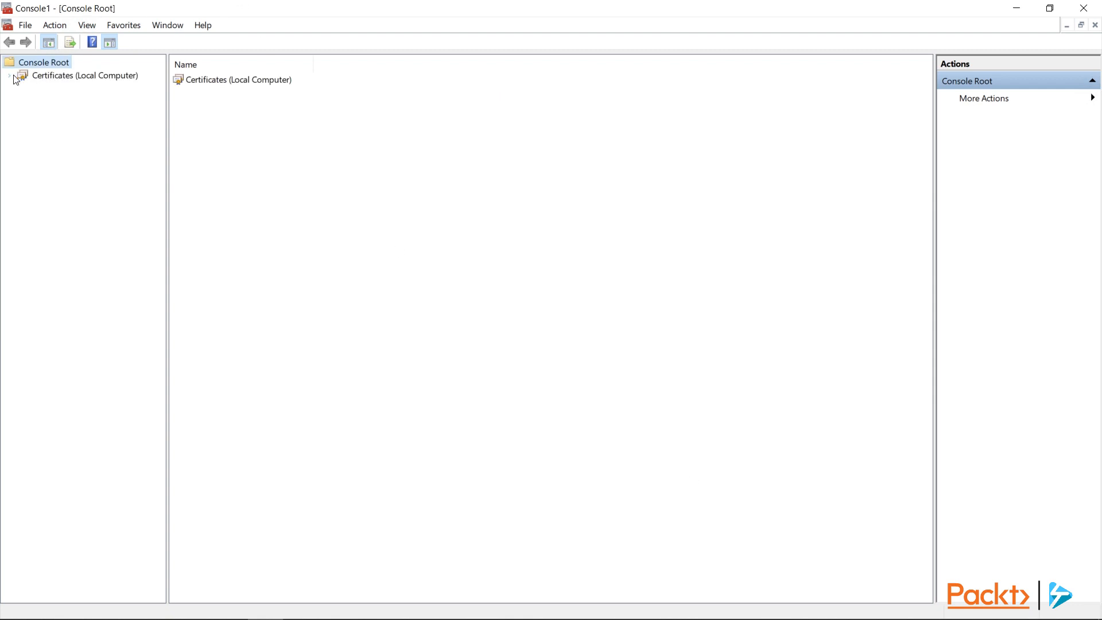
click(10, 75)
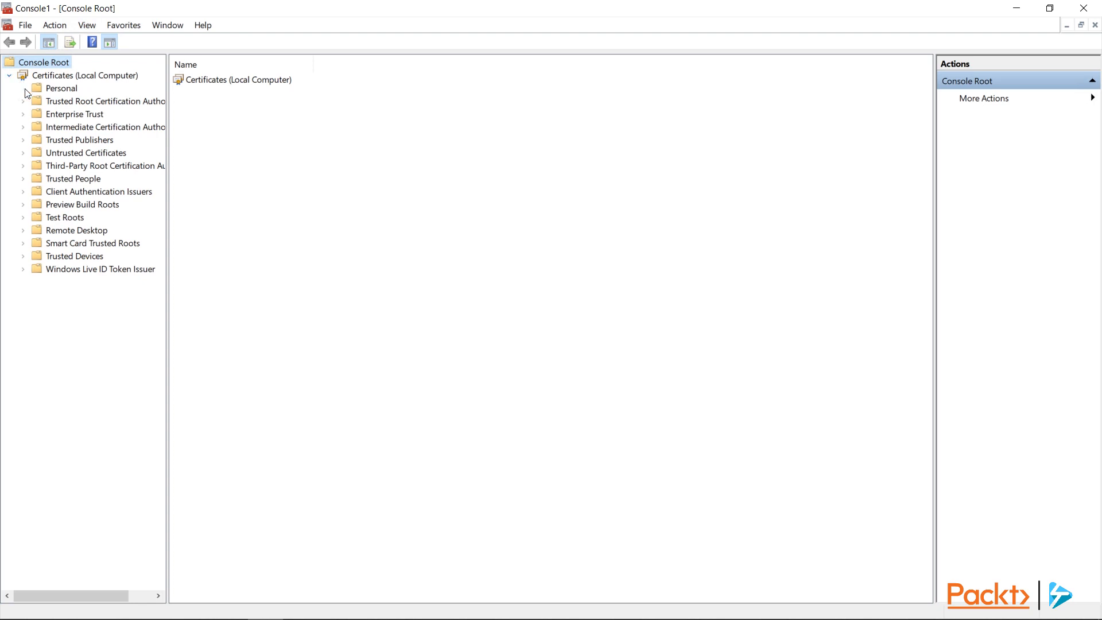
right_click(62, 88)
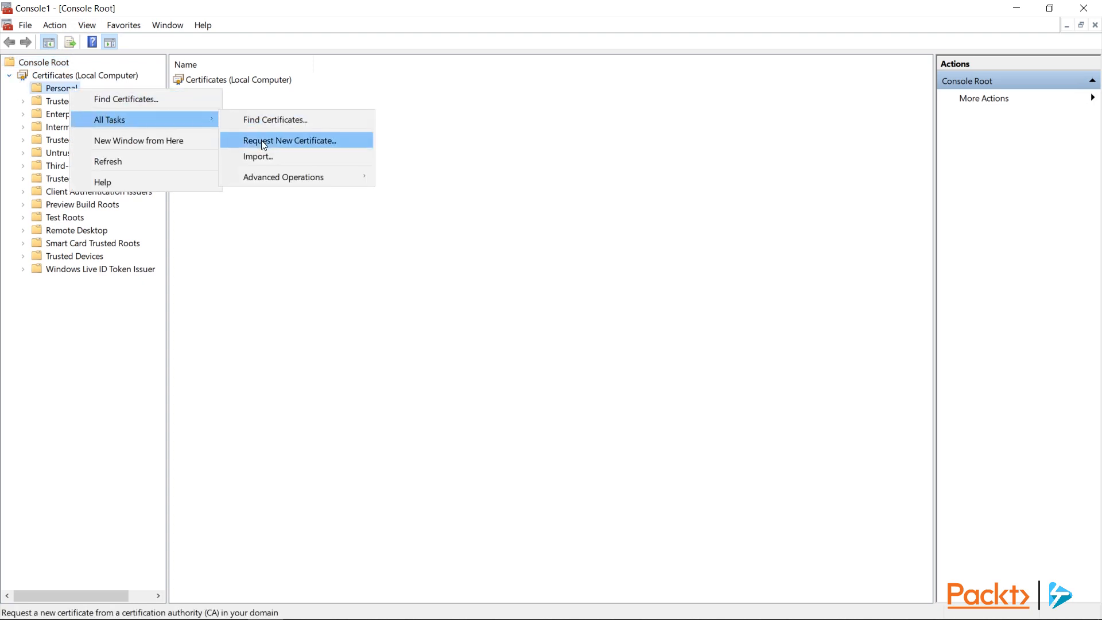
Request and enroll a Computer certificate via Active Directory Enrollment Policy, then view Personal.
click(289, 140)
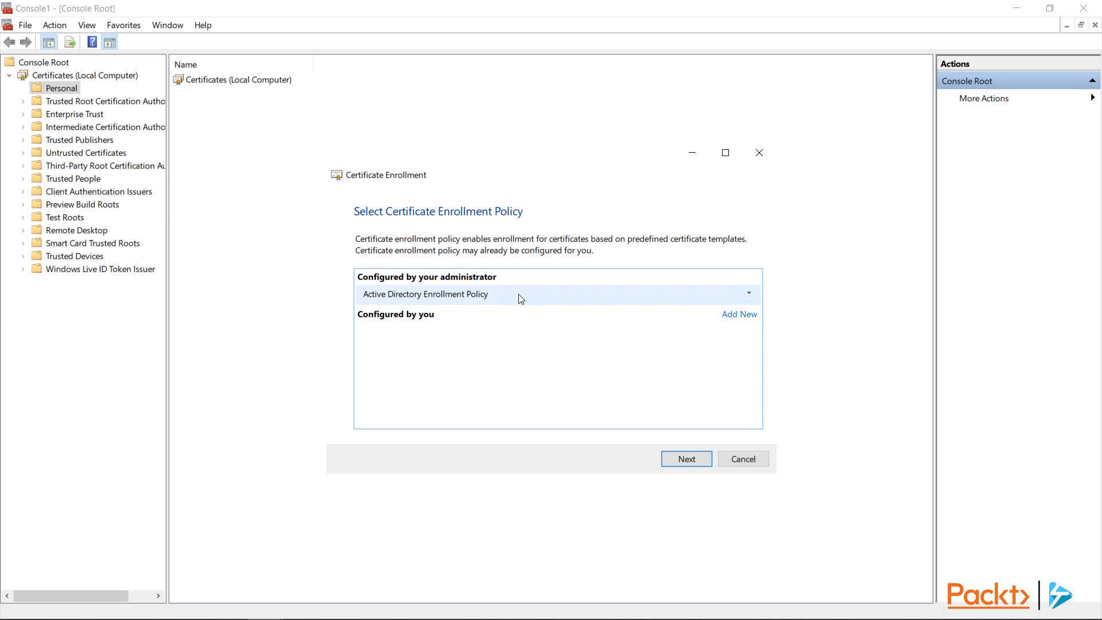
mouse_move(672, 439)
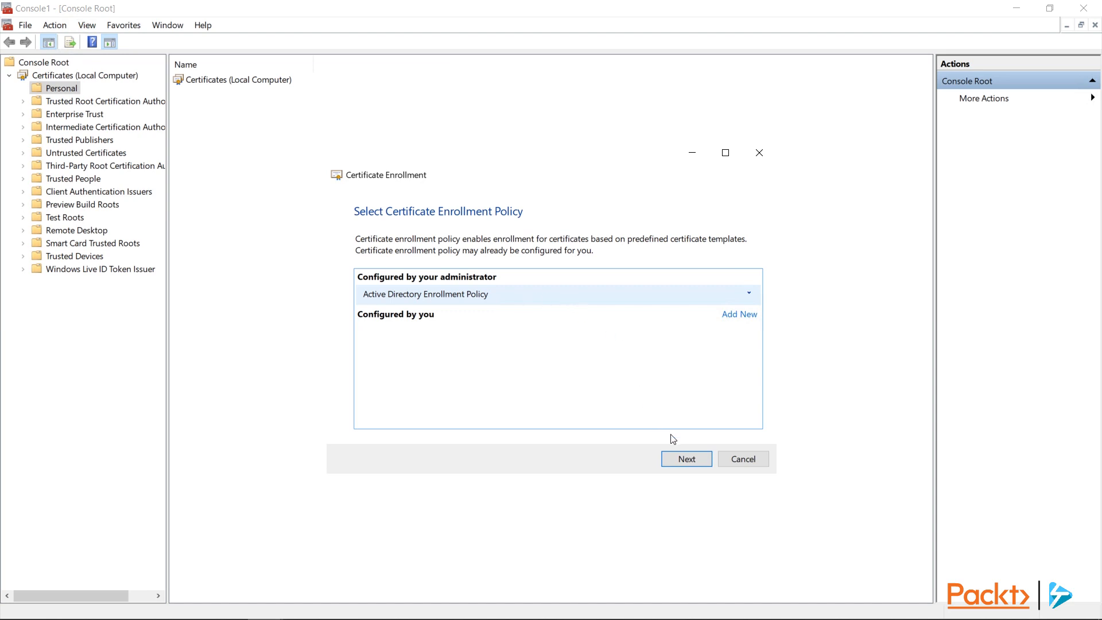
click(685, 458)
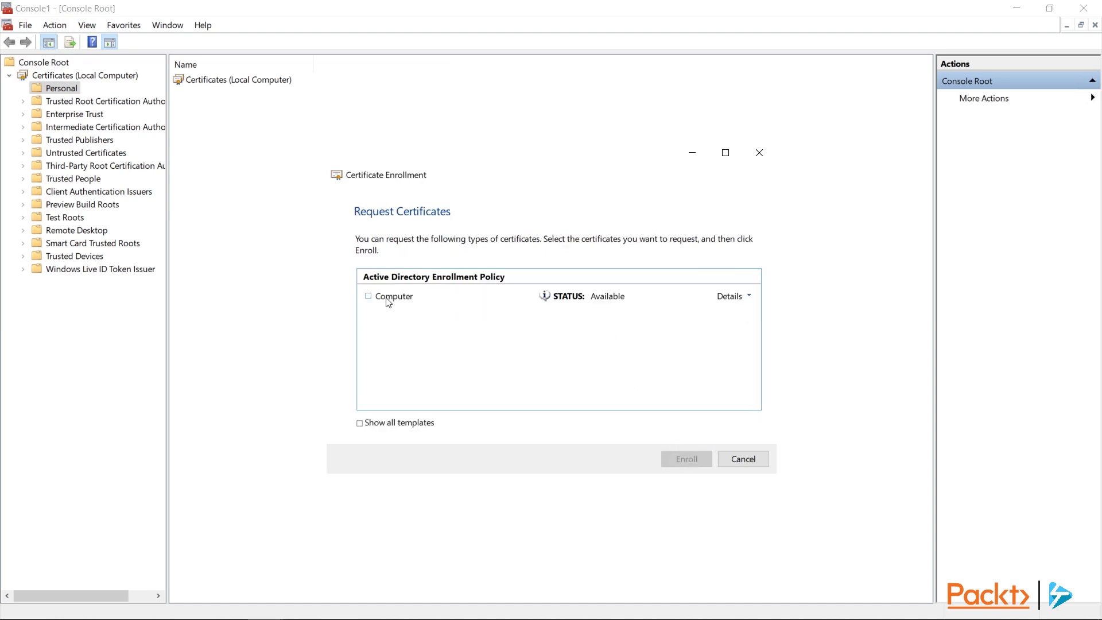
click(369, 296)
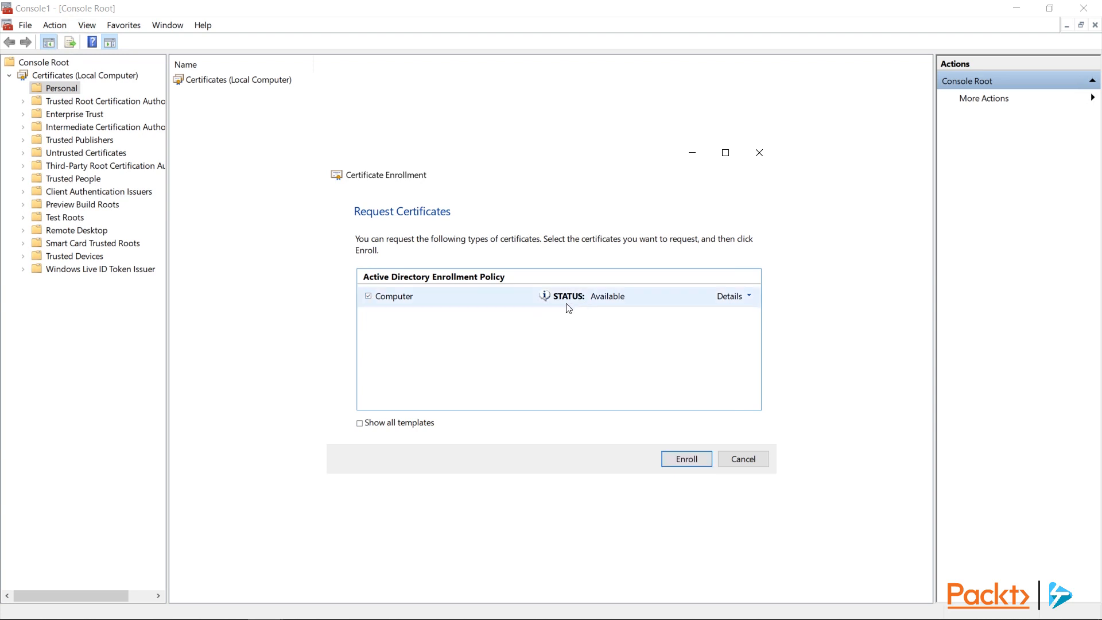
mouse_move(565, 309)
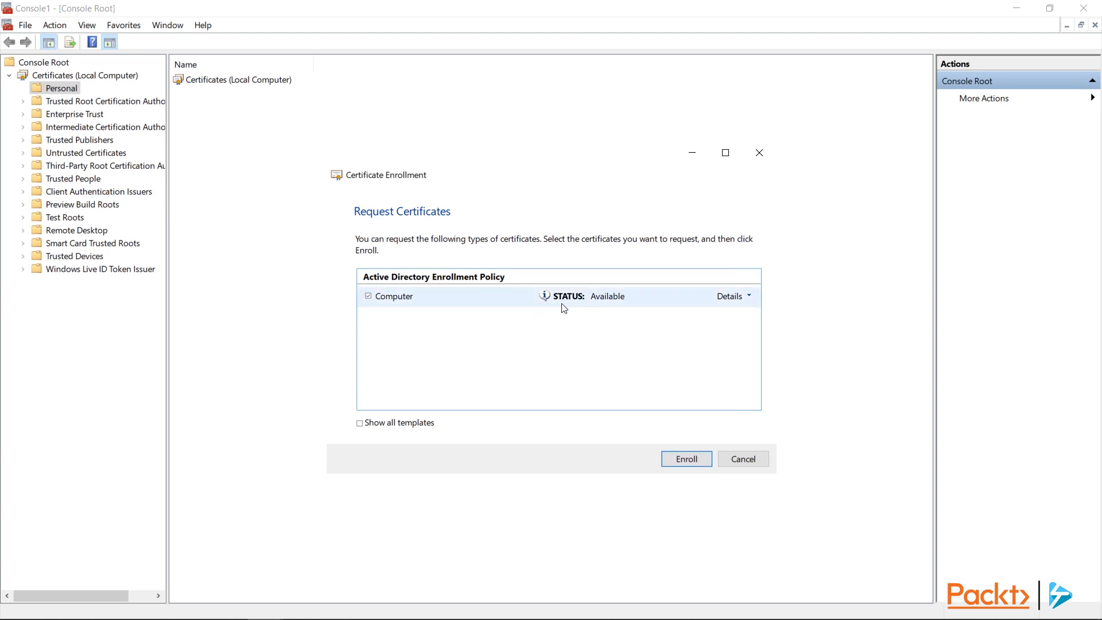
click(733, 296)
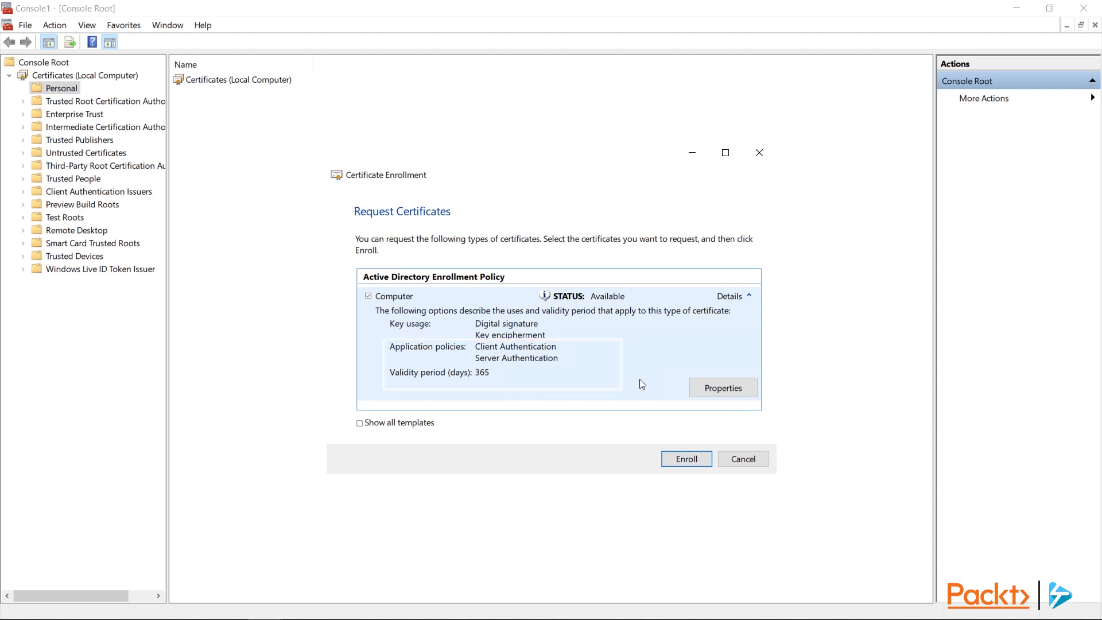
click(685, 458)
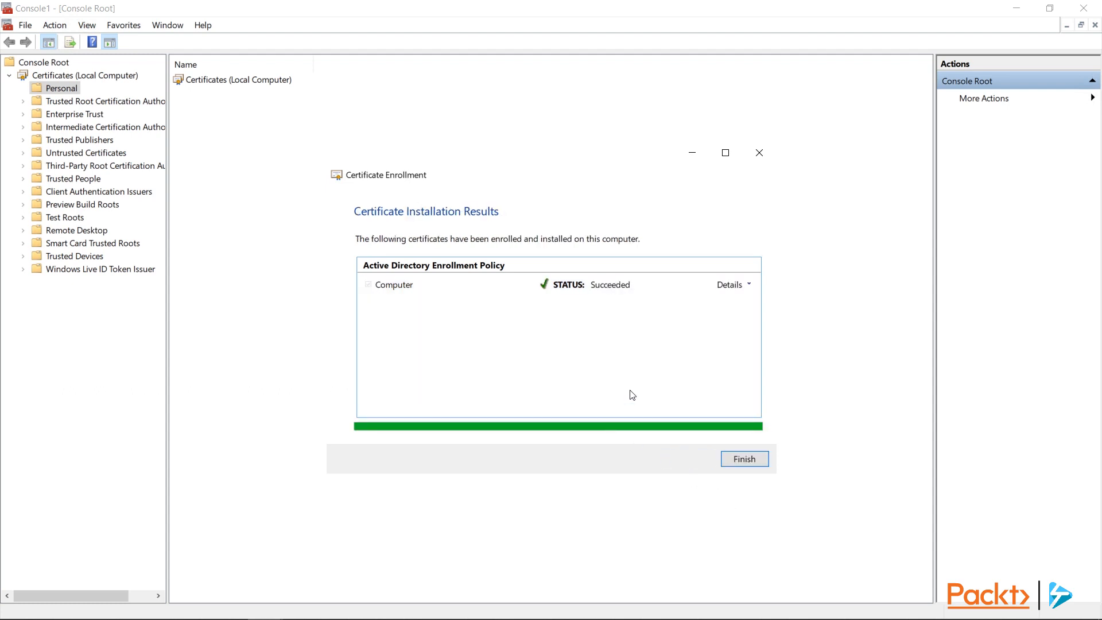
click(744, 459)
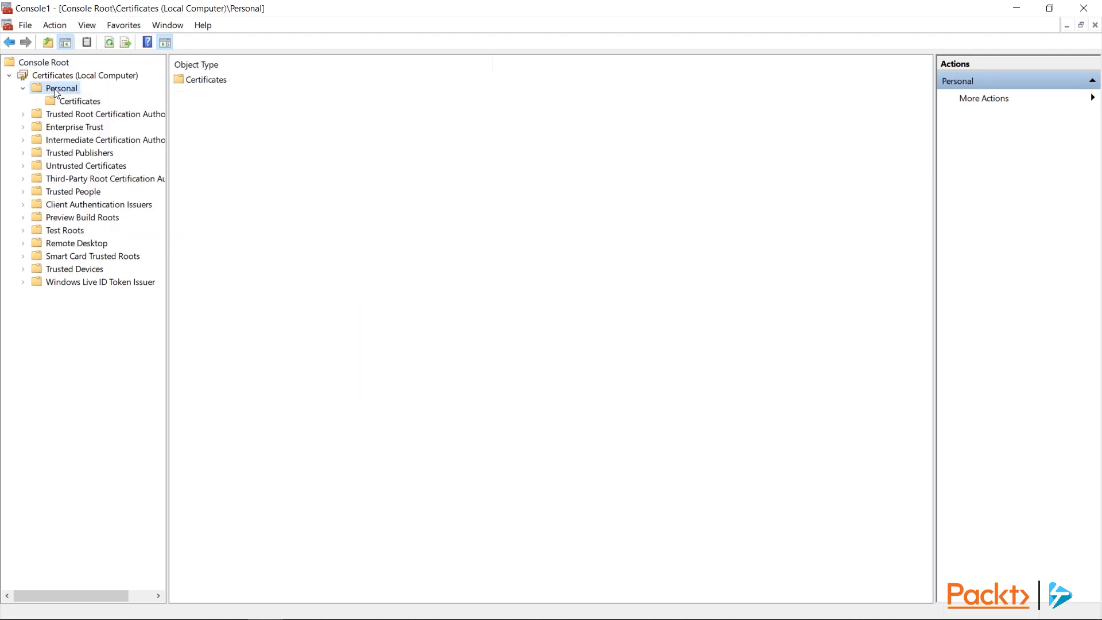
click(81, 101)
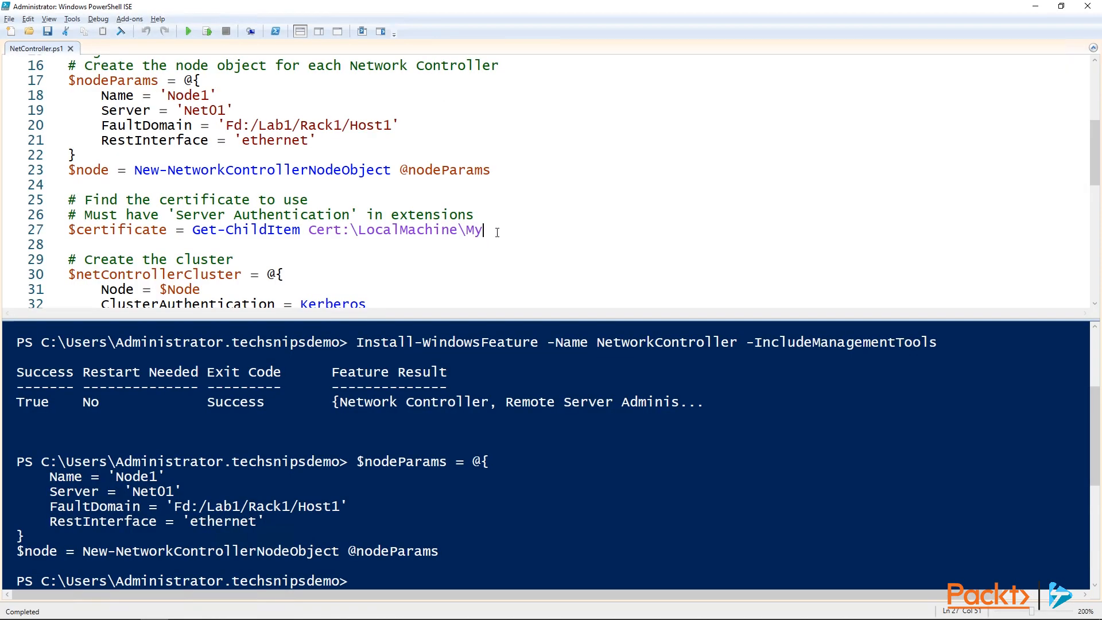
Assign the Cert:\LocalMachine\My certificate to $certificate and quote 'Kerberos' on line 32.
drag(485, 230, 201, 230)
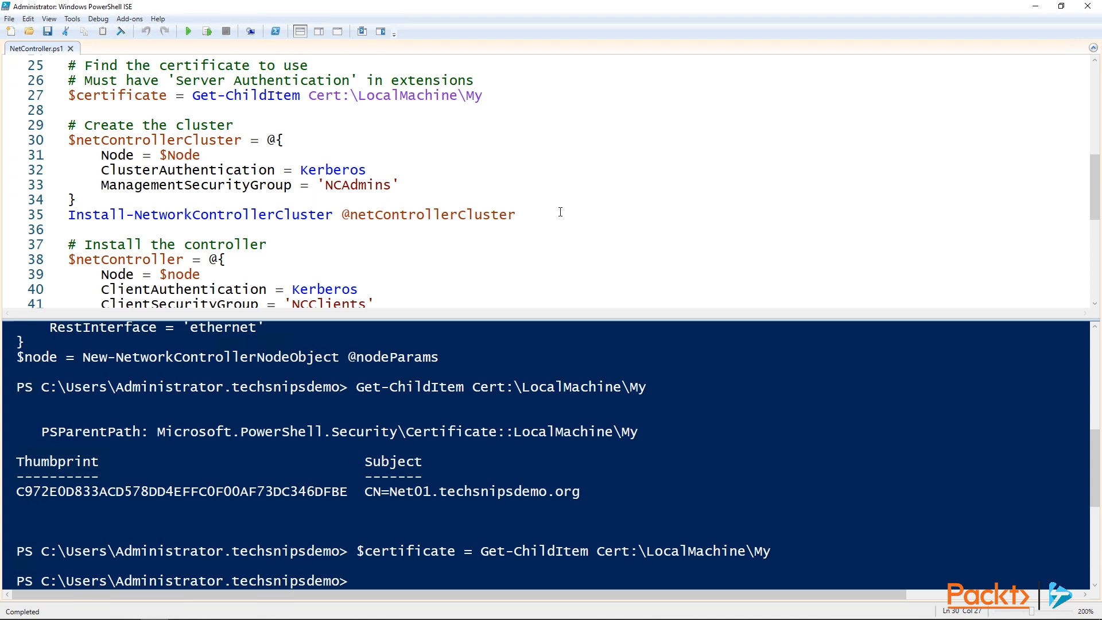
click(203, 154)
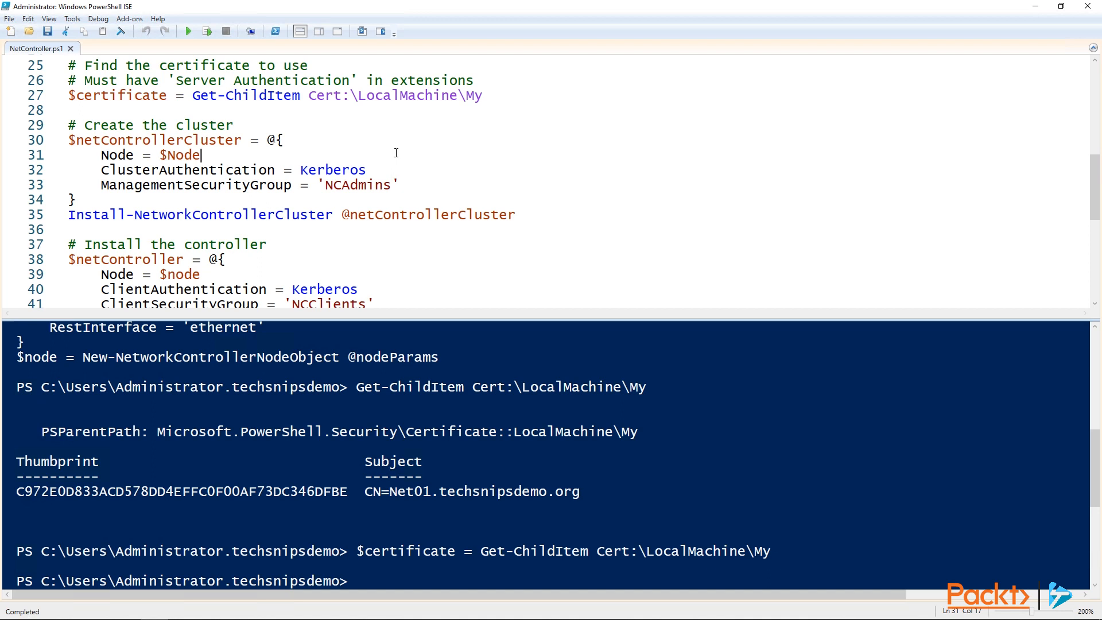
mouse_move(420, 169)
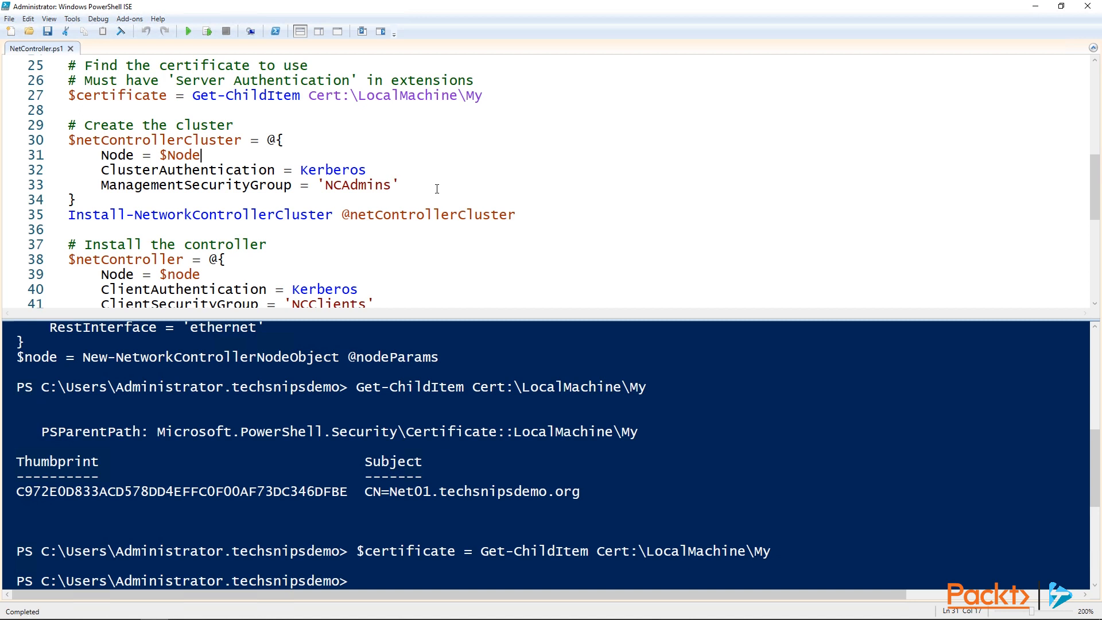
click(404, 184)
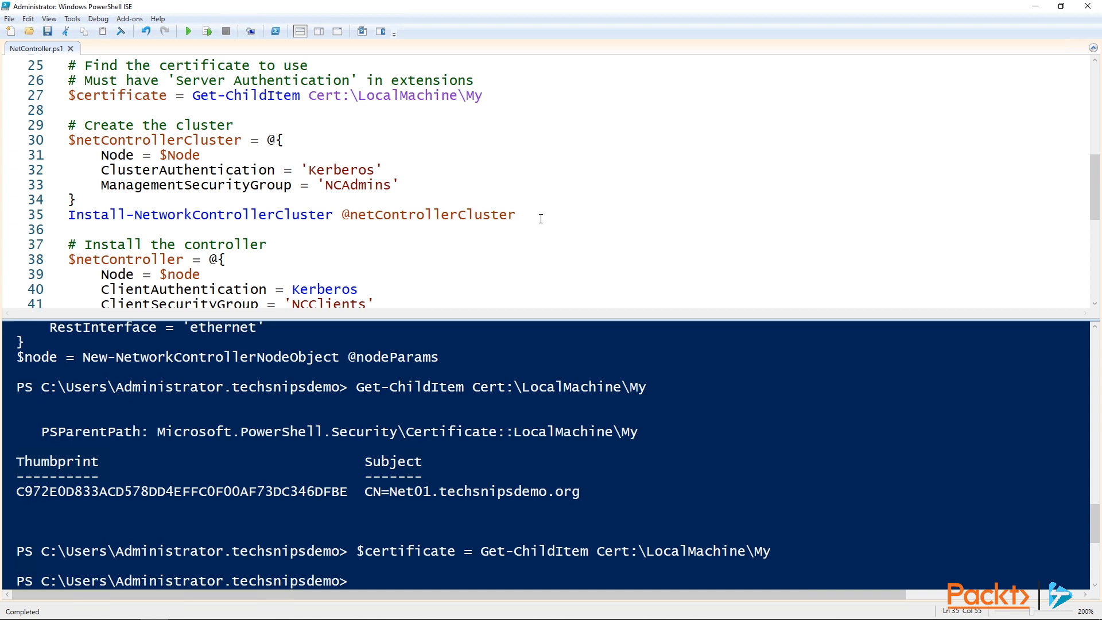
click(202, 155)
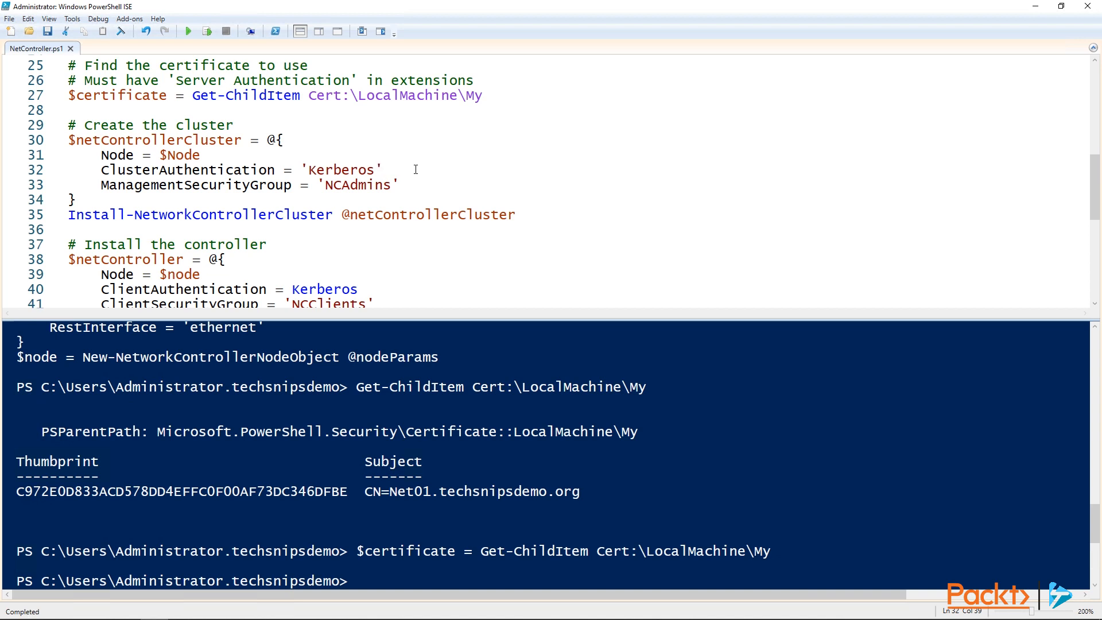
Run lines 30–35 to install the cluster with Node1, Kerberos and NCAdmins.
drag(69, 140, 515, 214)
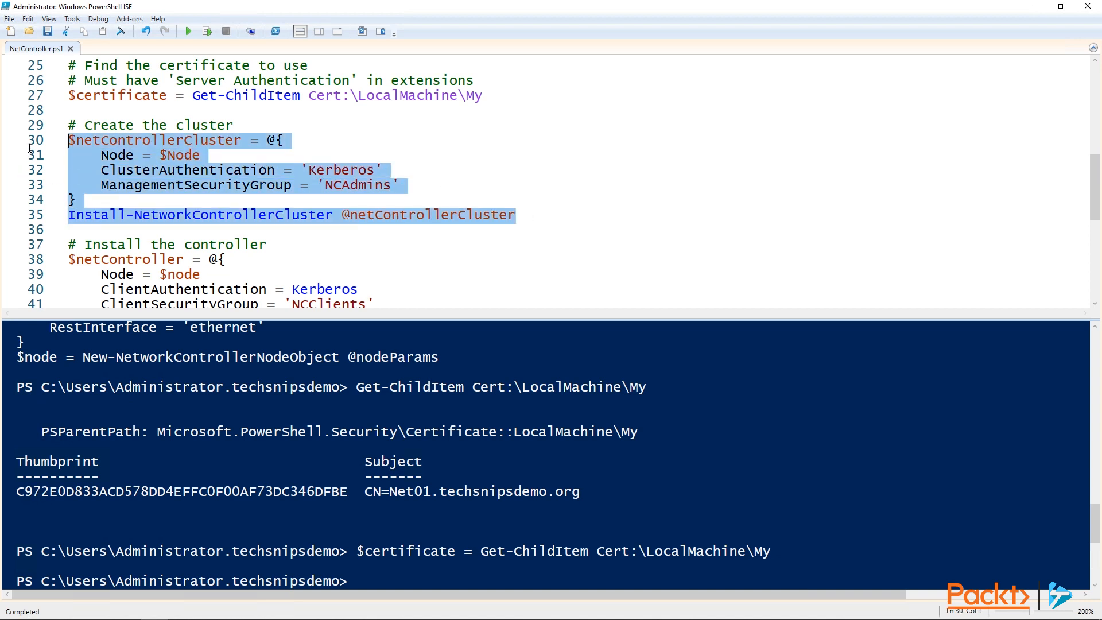
click(207, 31)
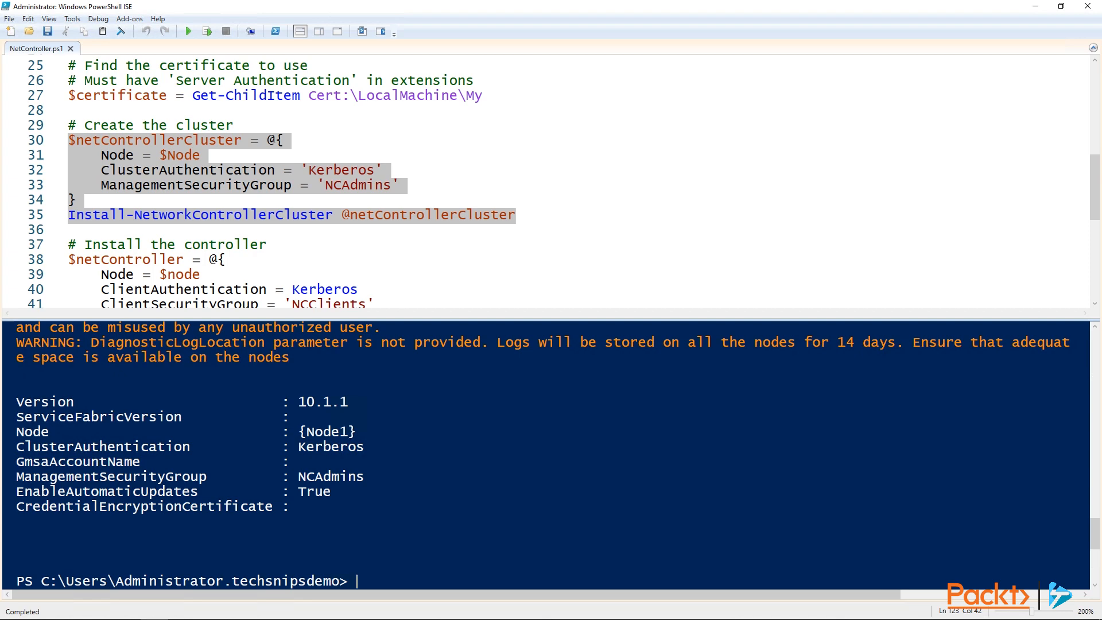
scroll(down, 3)
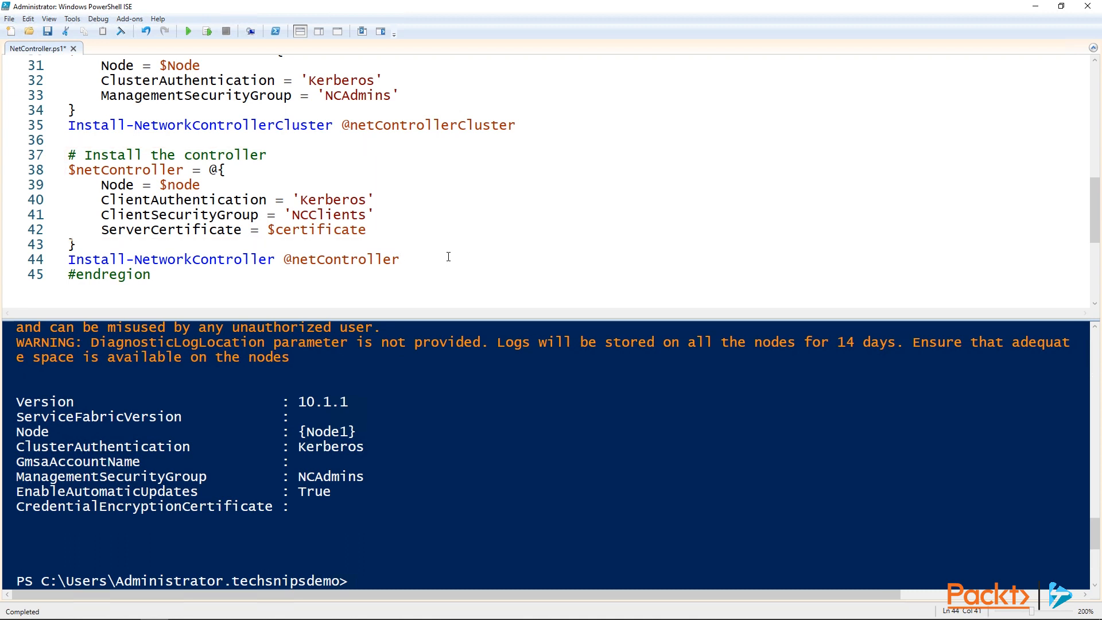
Run lines 38–44 to install the controller with Kerberos, NCClients and the Net01 certificate.
click(401, 259)
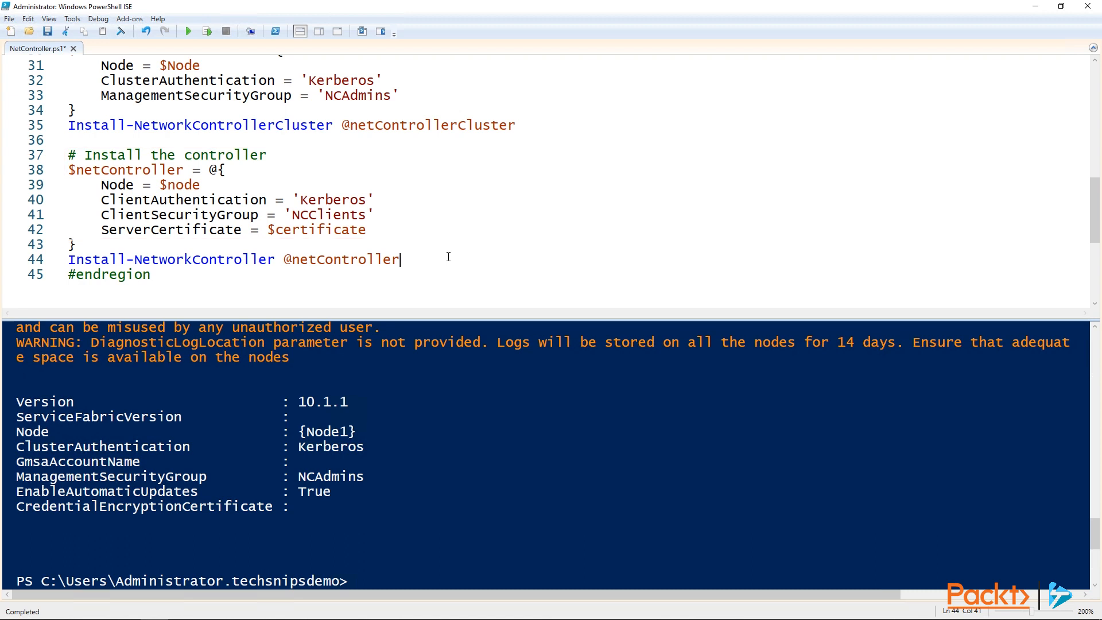
click(206, 31)
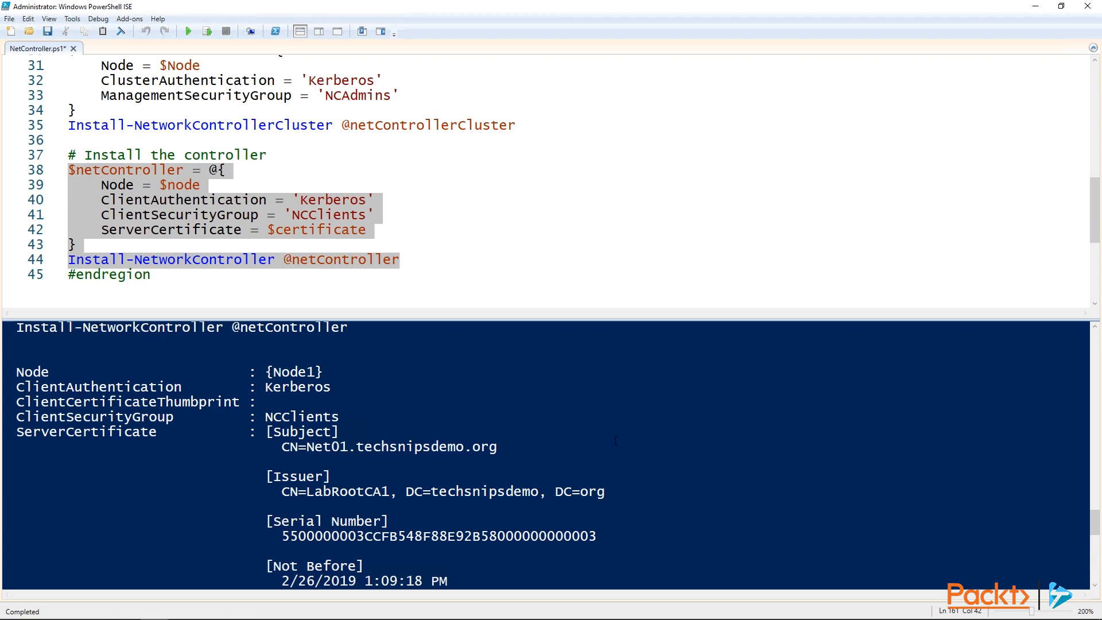
scroll(down, 3)
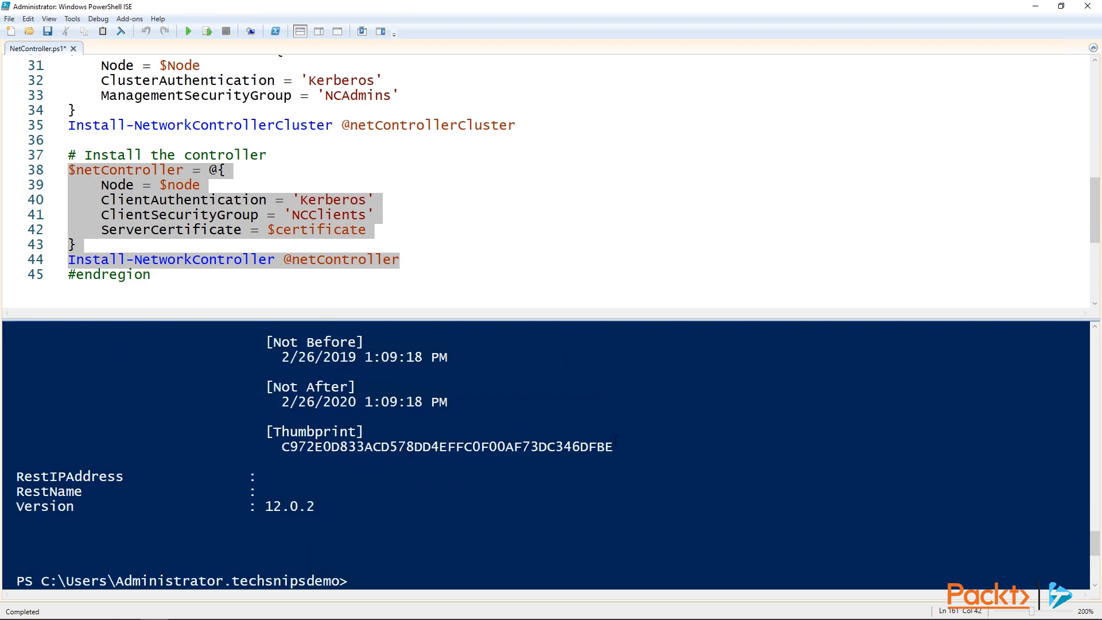